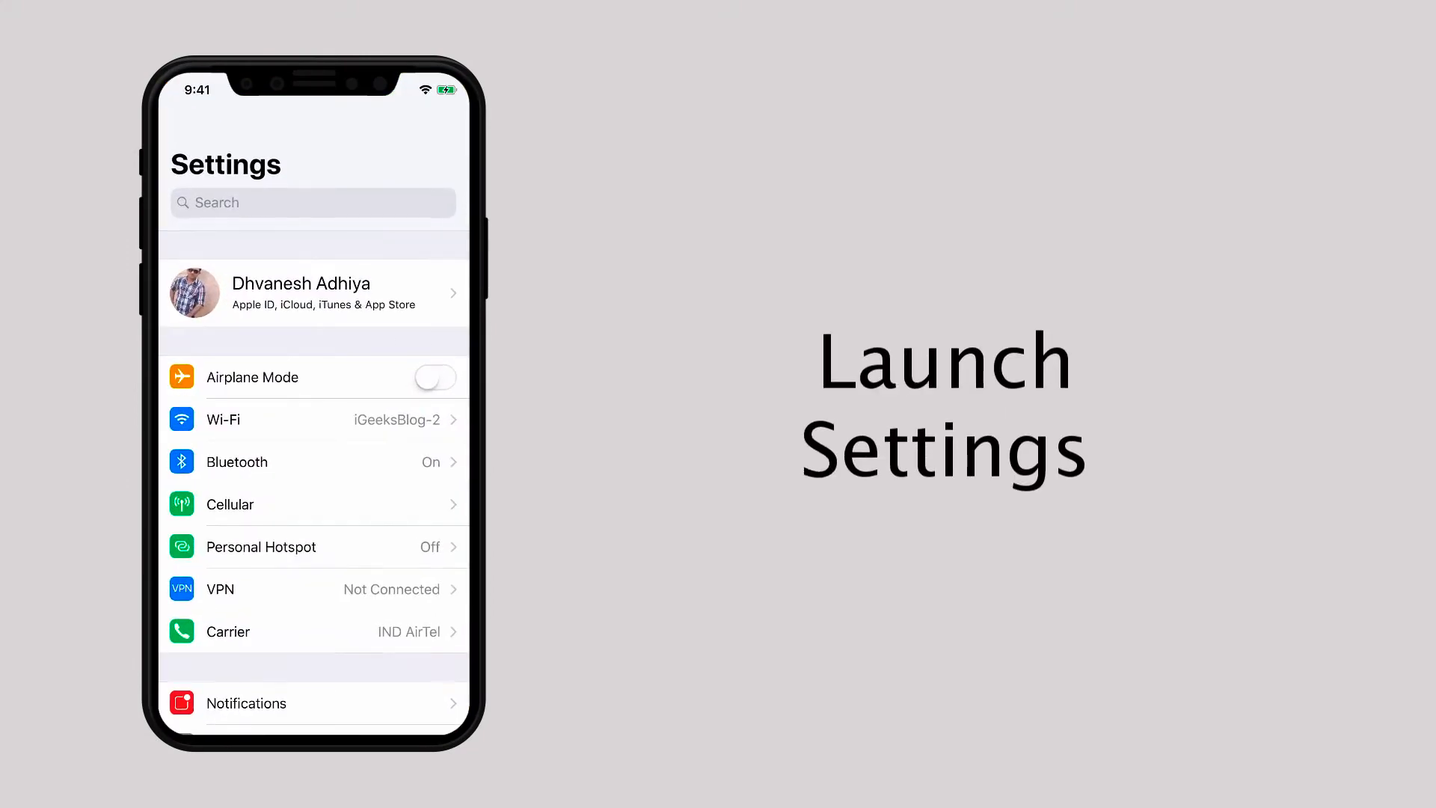
Scroll down the main Settings list to reach iTunes & App Stores.
scroll(down, 3)
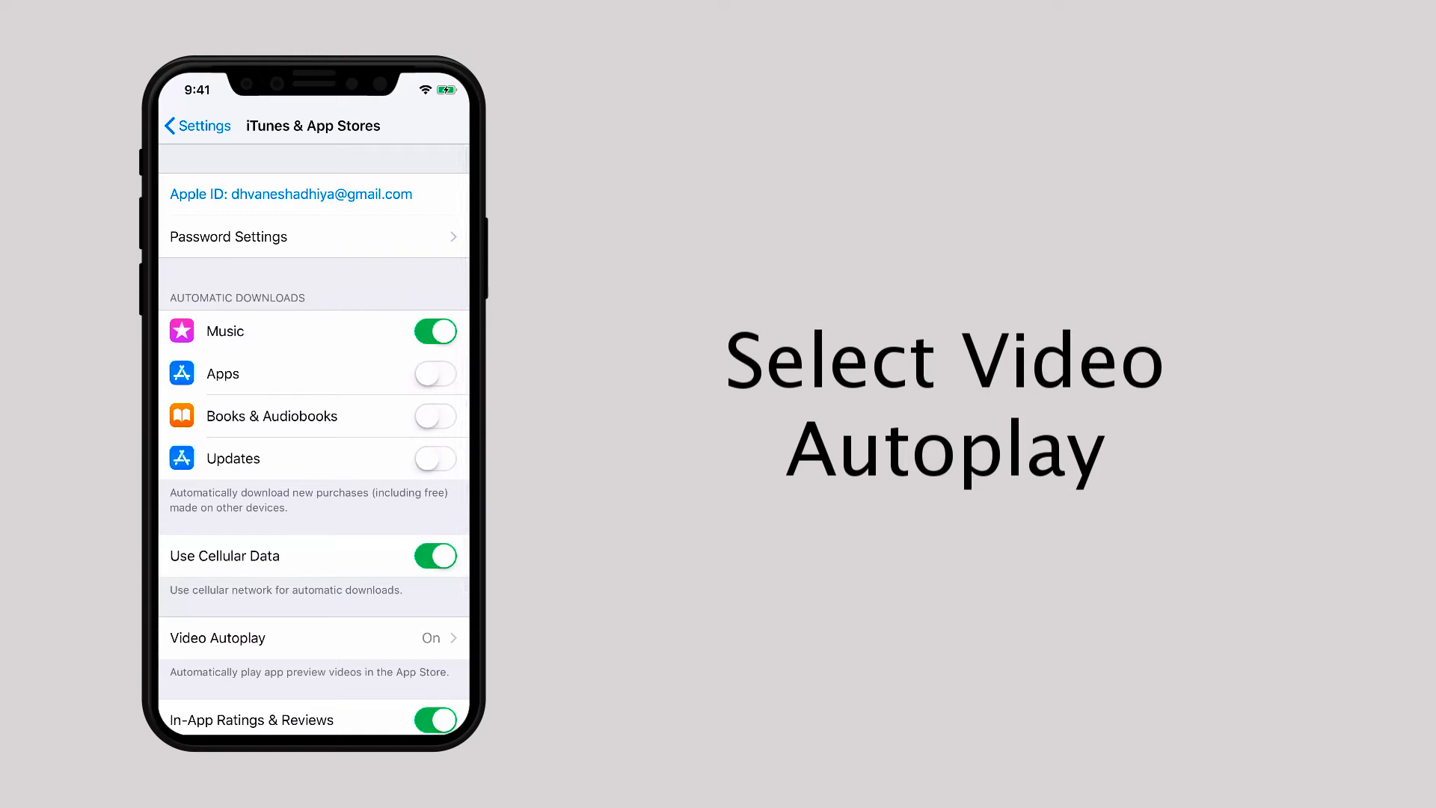
Open the Video Autoplay options (On, Wi-Fi Only, Off) from iTunes & App Stores.
click(308, 638)
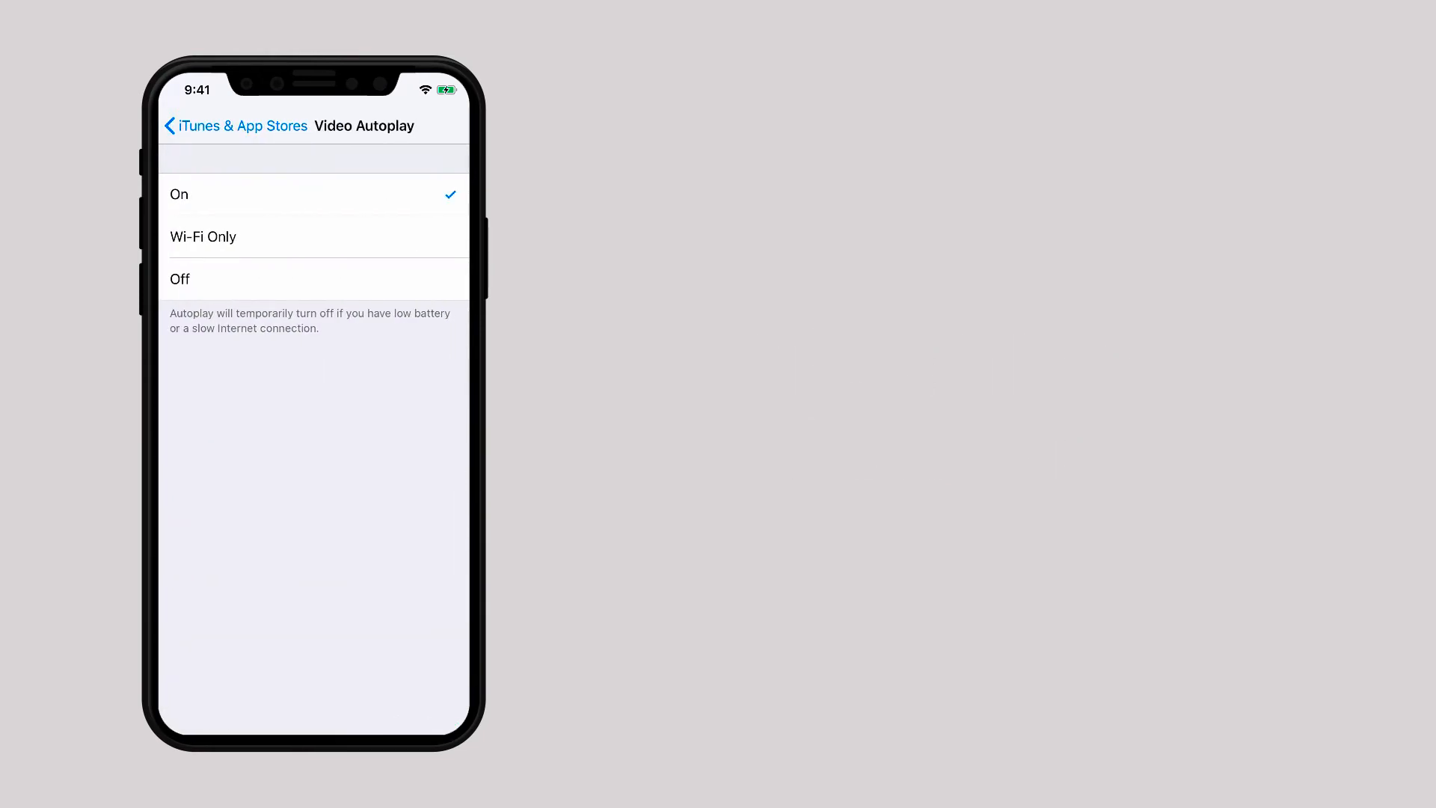